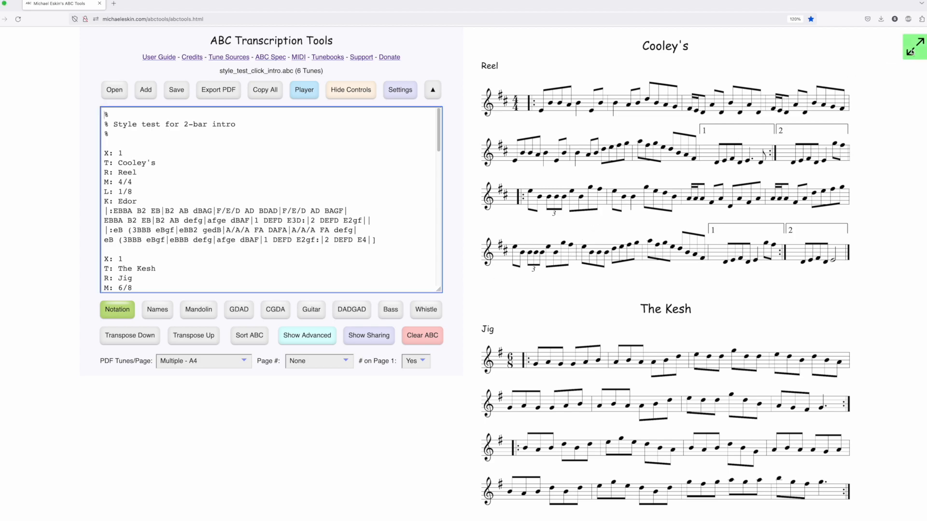
- Show the notation at full width and reach the Export all Tunes as MP3 settings via Show Advanced
click(910, 49)
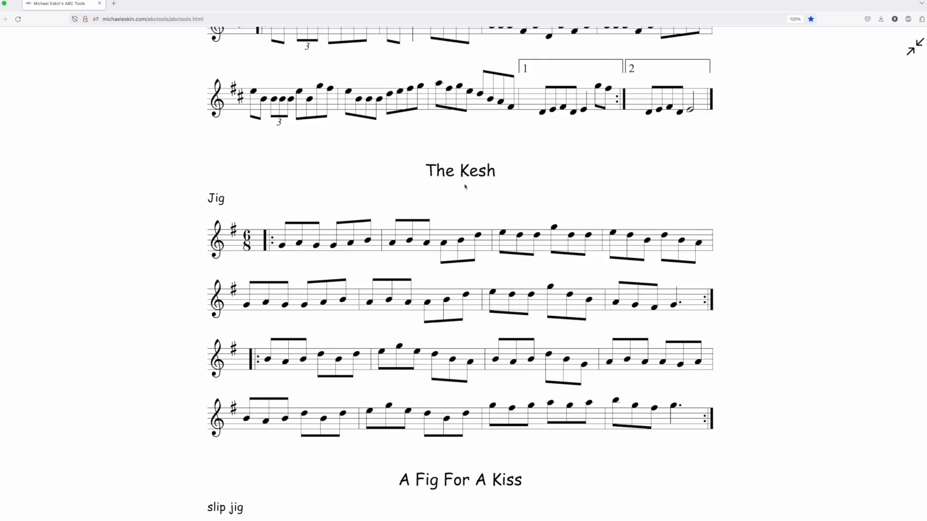
scroll(down, 3)
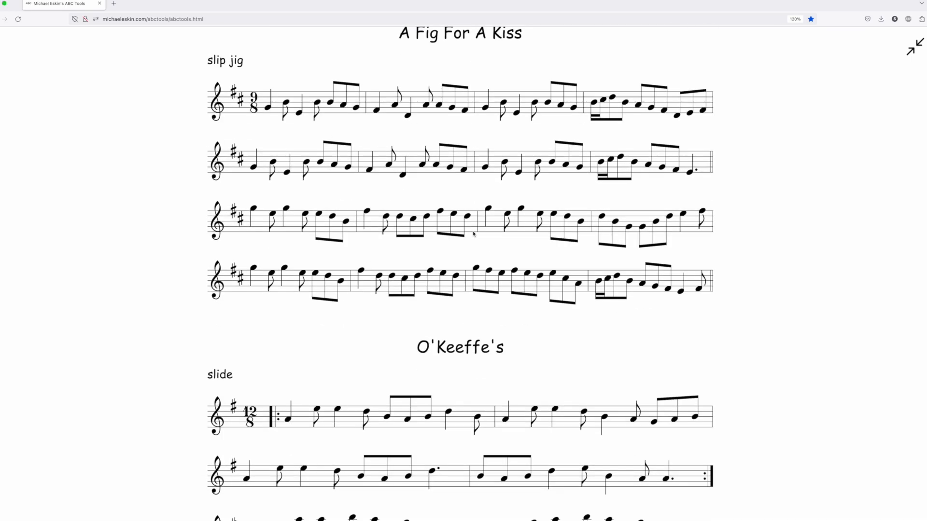
scroll(down, 3)
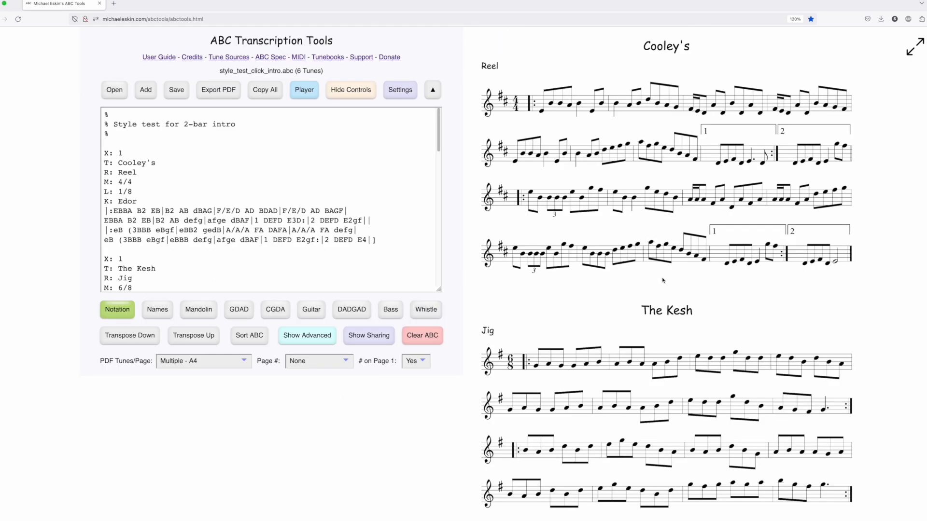
click(307, 336)
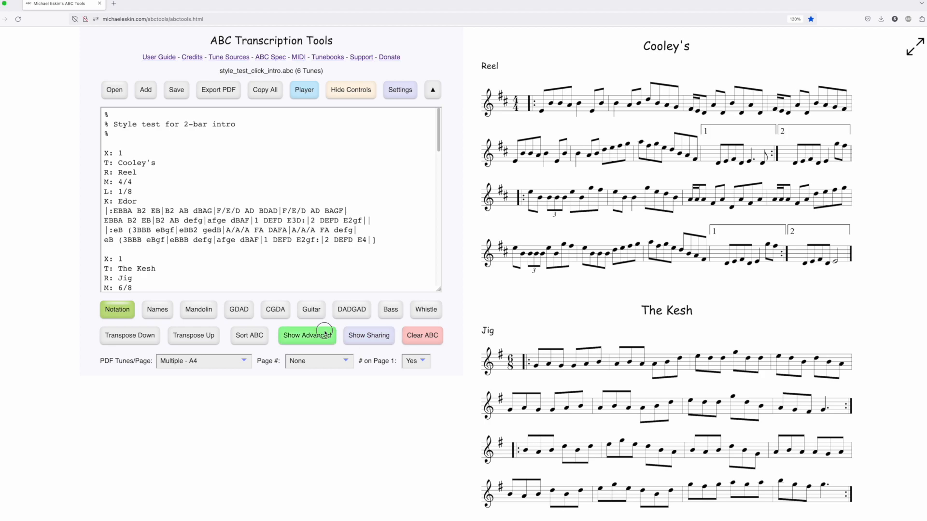
click(307, 336)
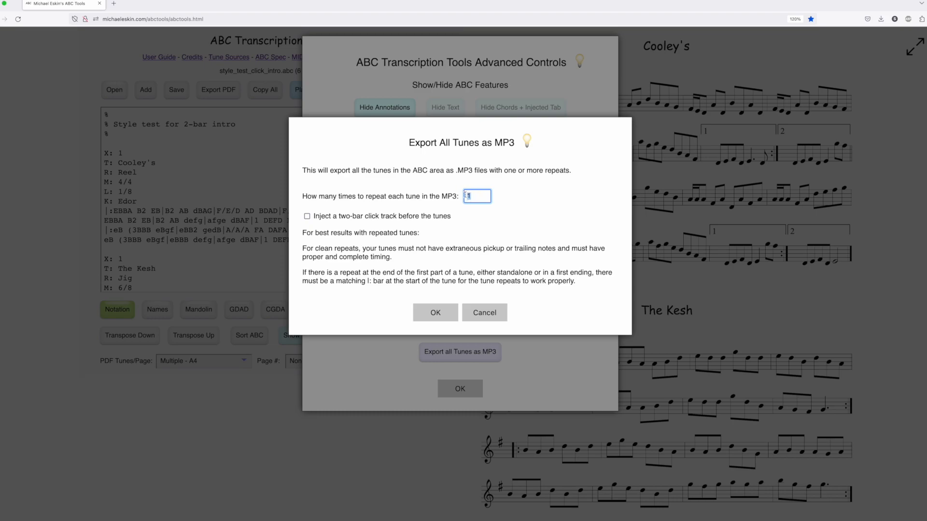
- Set 3 repeats per tune and inject a two-bar click track before each tune
text(3)
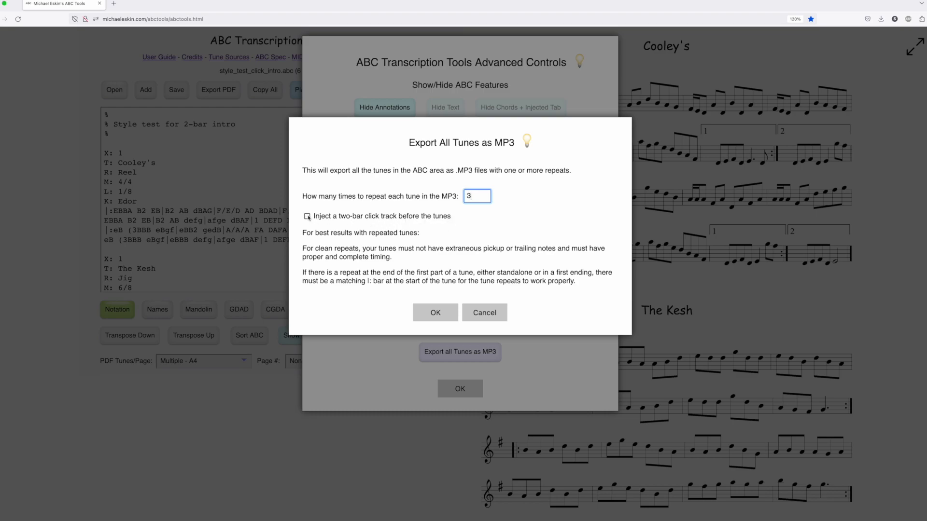
click(307, 216)
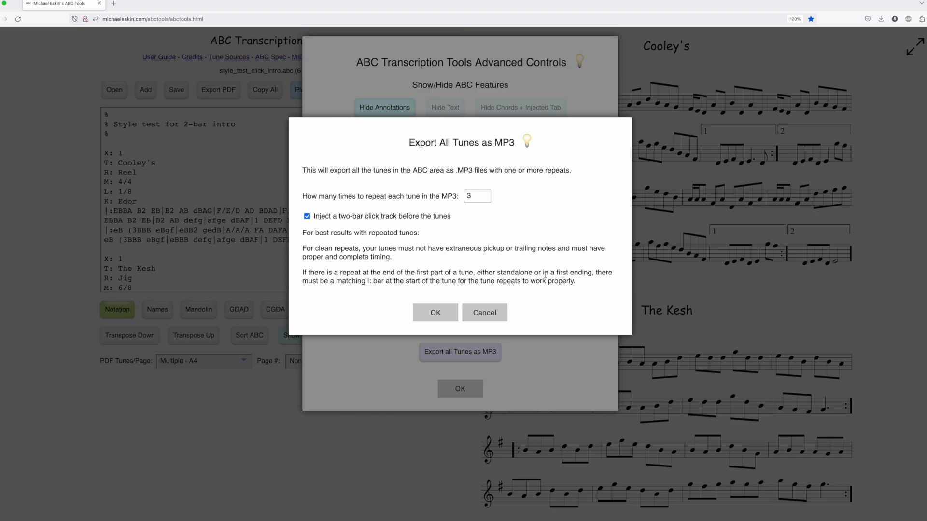
mouse_move(543, 308)
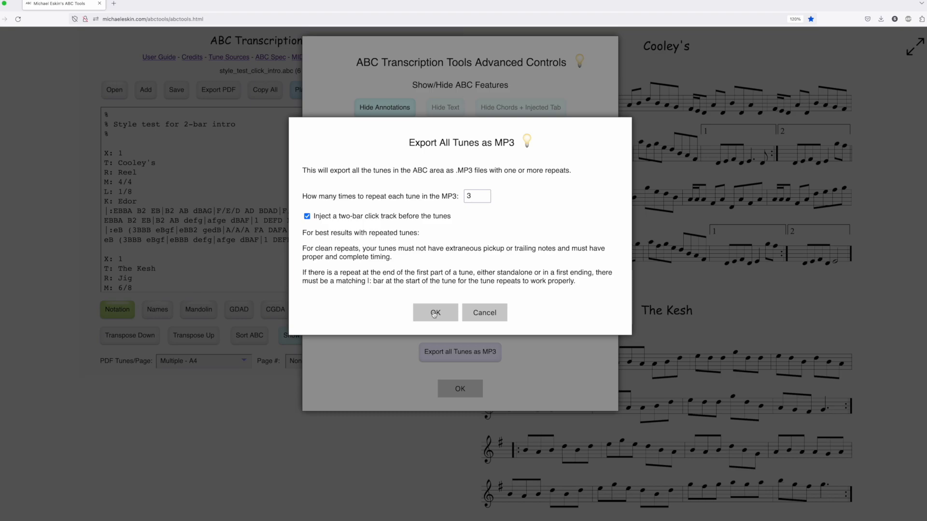
- Confirm the settings and export all six tunes as MP3 files
click(434, 313)
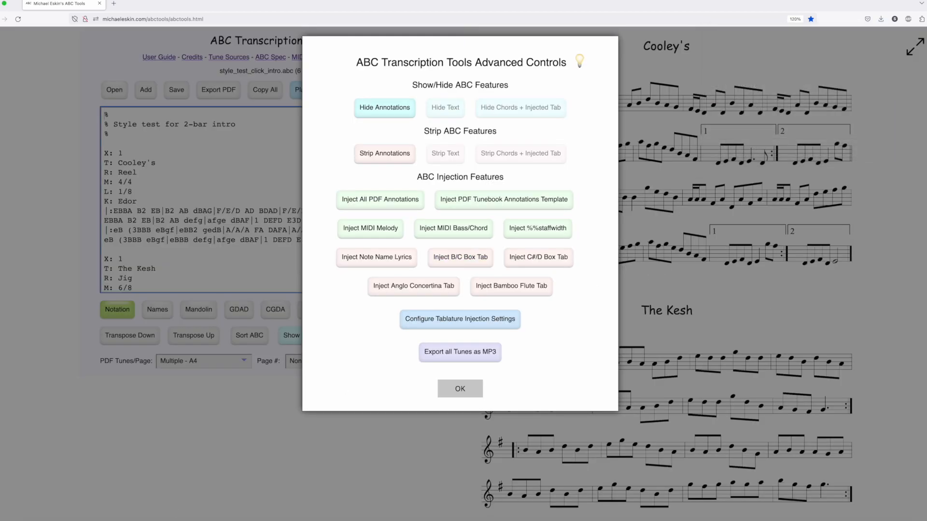
- Close the advanced controls and open the six Downloads MP3s in Adobe Audition
click(460, 388)
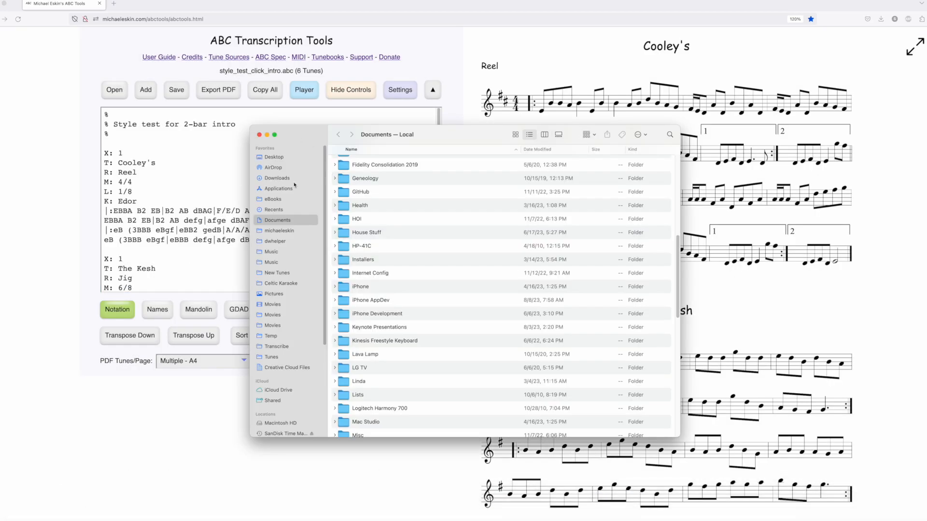
click(276, 178)
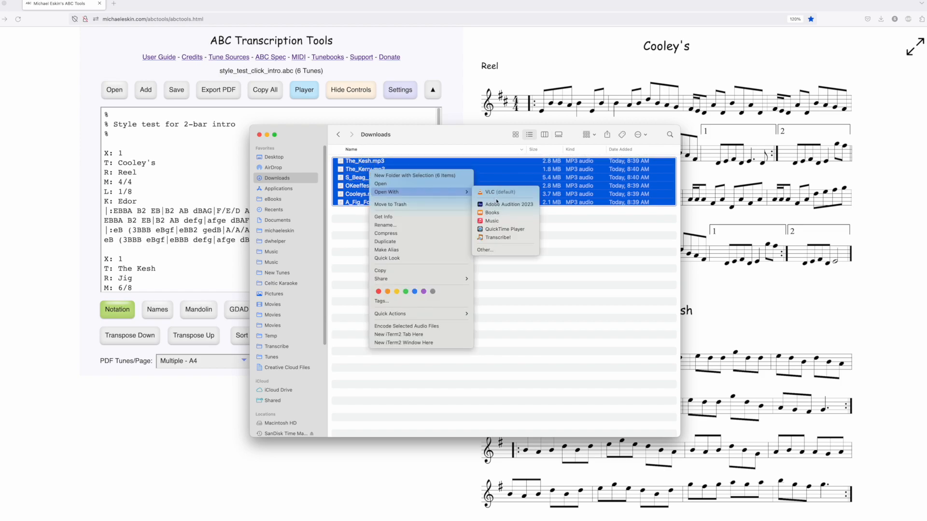
click(405, 267)
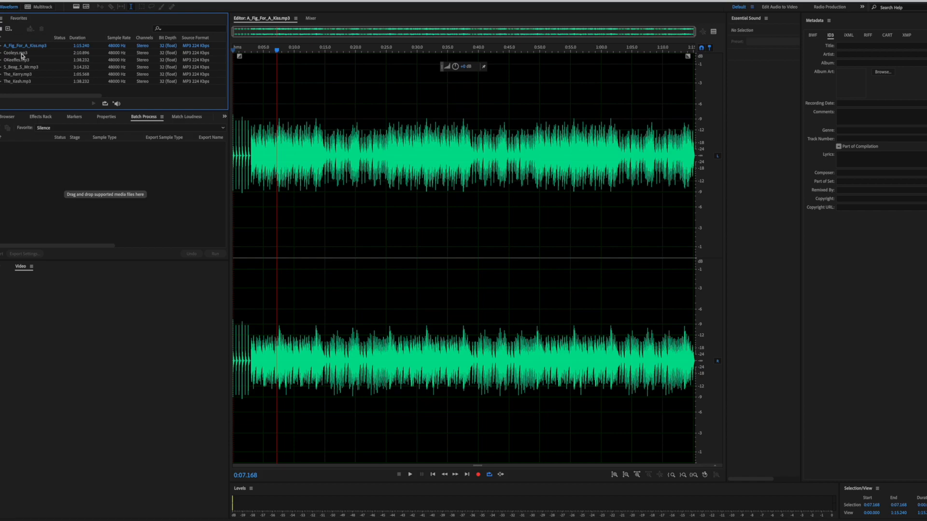
- Audition the intros of Cooleys.mp3 and The_Kesh.mp3 from the Files panel
double_click(17, 51)
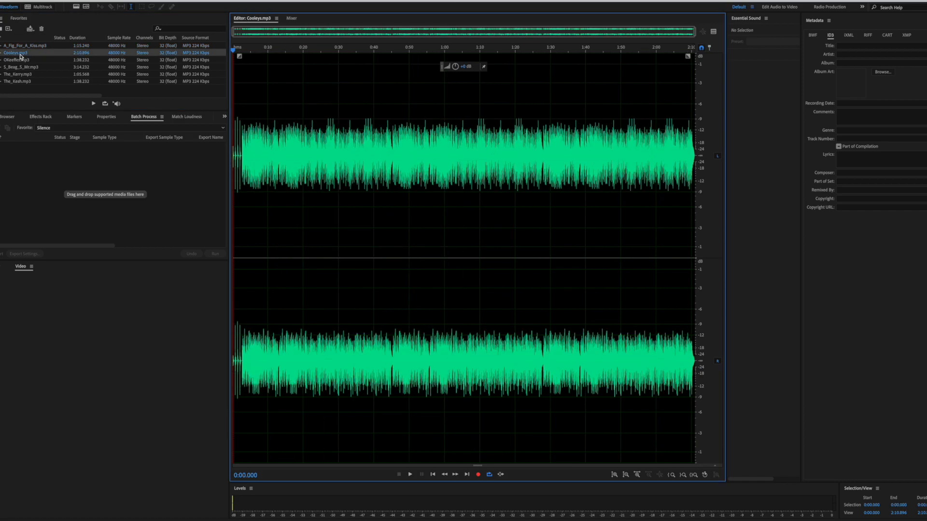
click(409, 474)
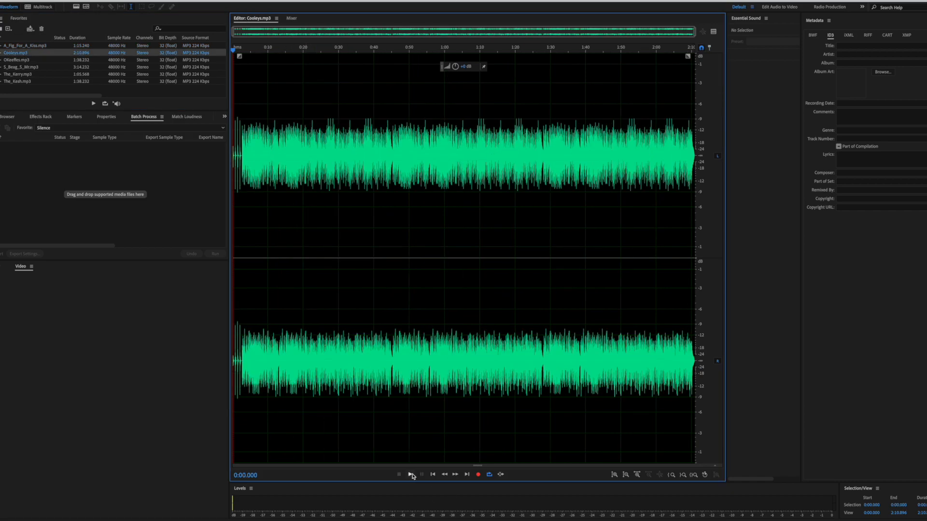
click(411, 474)
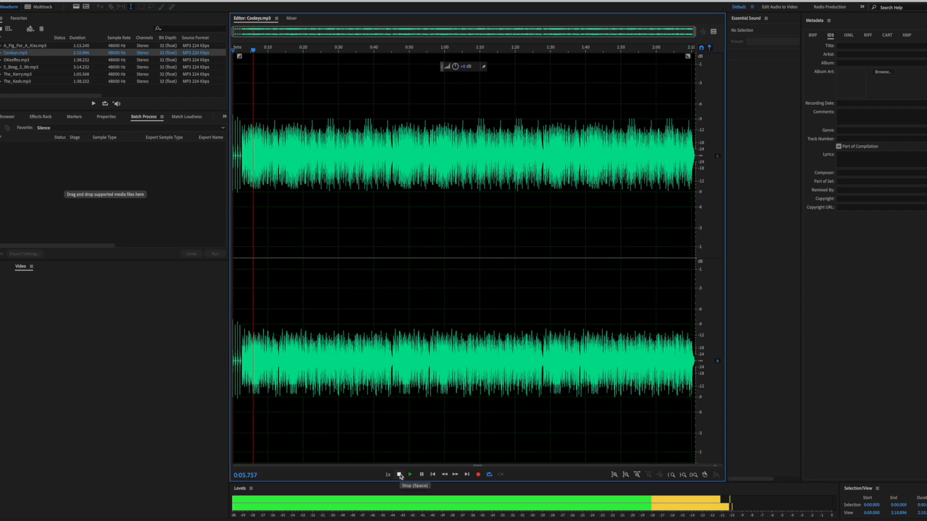
click(399, 474)
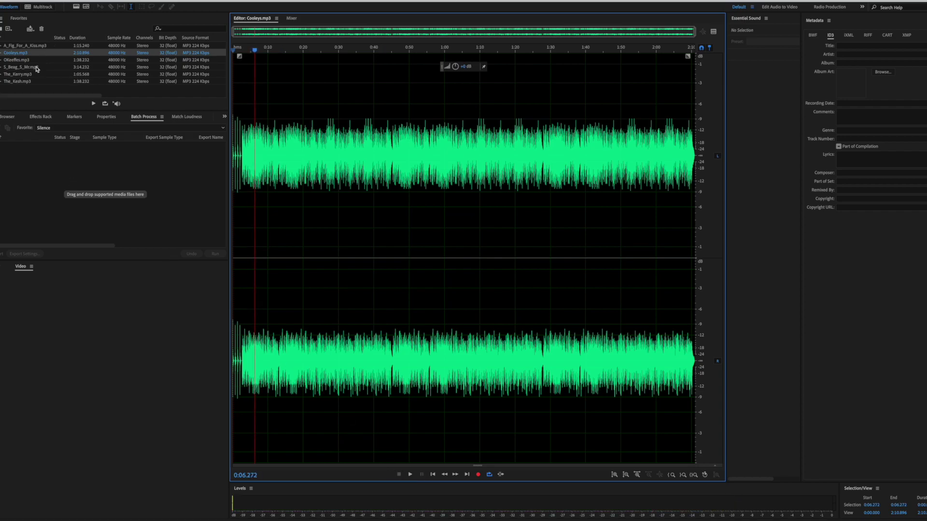
double_click(19, 88)
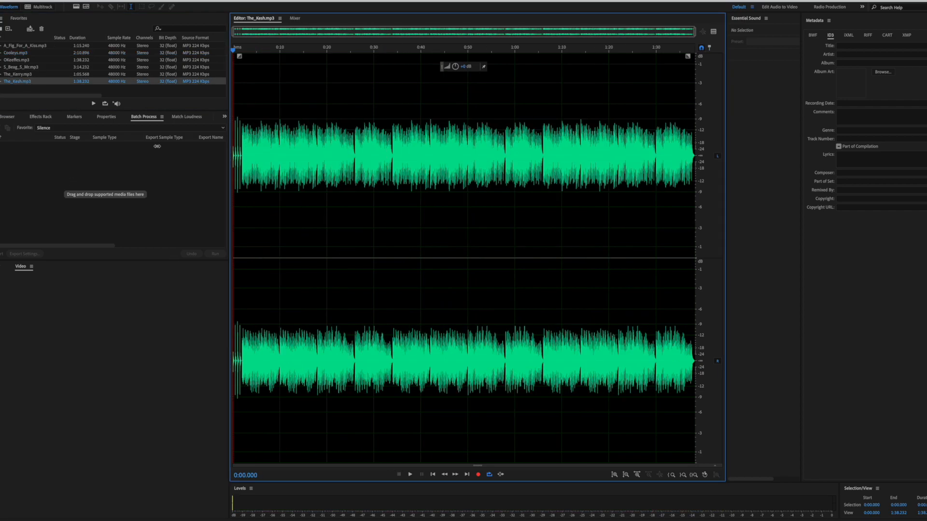
click(409, 489)
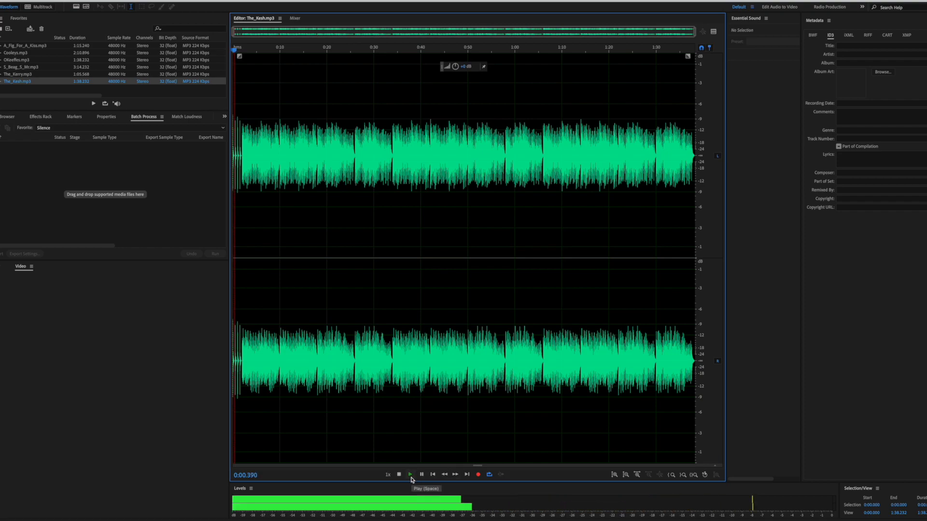
click(411, 475)
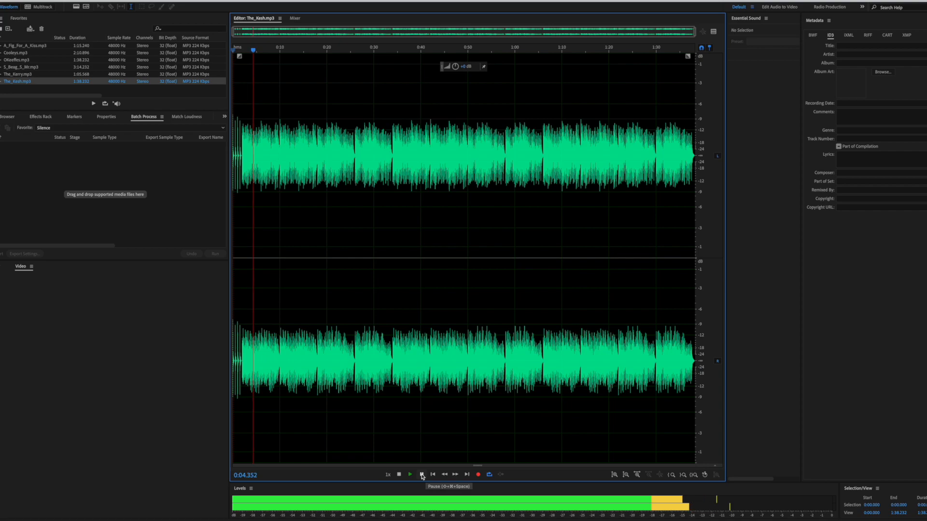
click(422, 474)
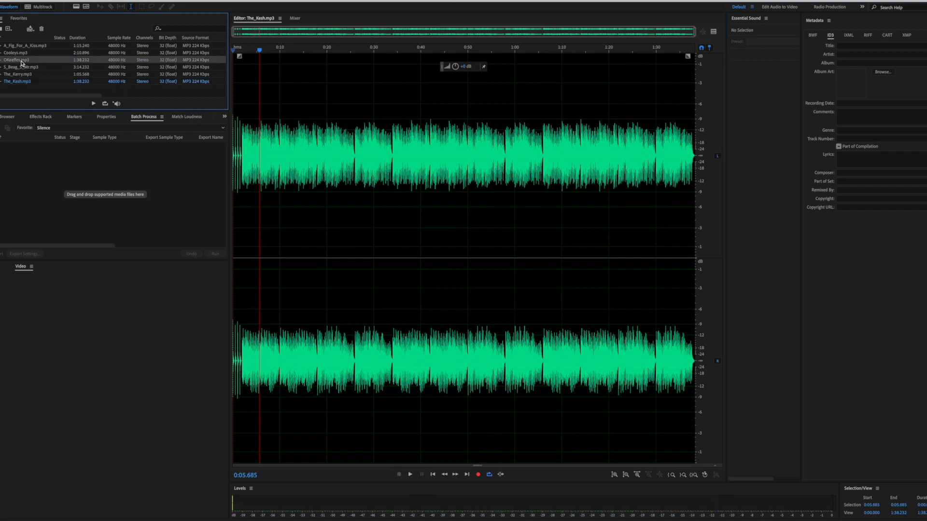
- Audition OKeeffes, A_Fig_For_A_Kiss and S_Beag_S_Mor, then return to the browser tune set
double_click(22, 58)
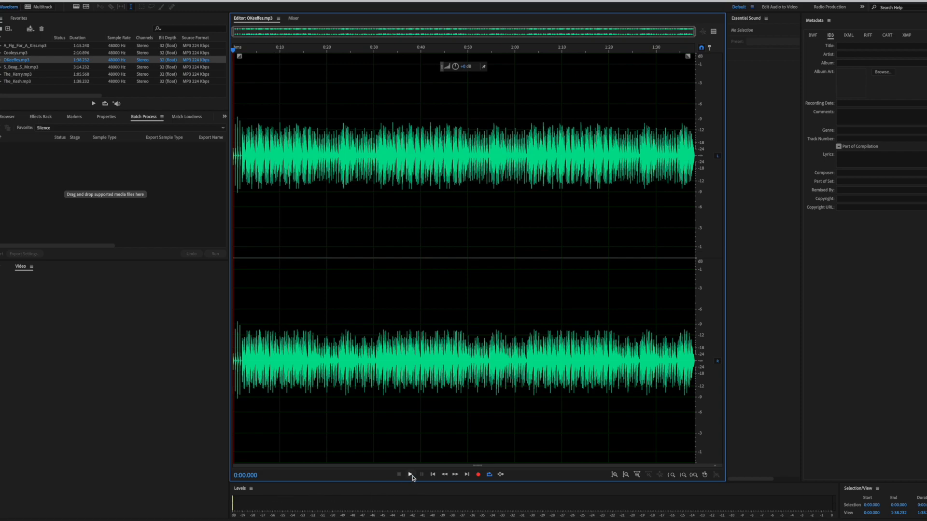
click(410, 475)
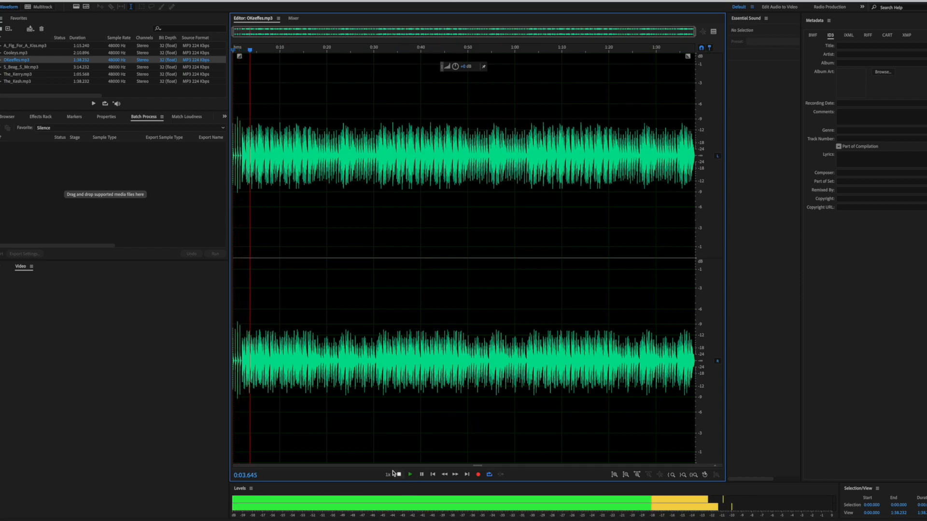
click(400, 474)
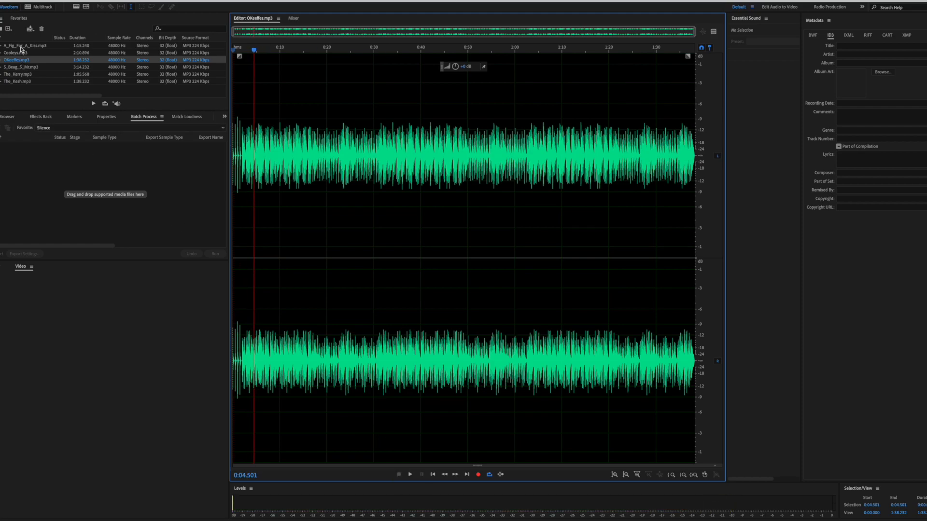
double_click(27, 42)
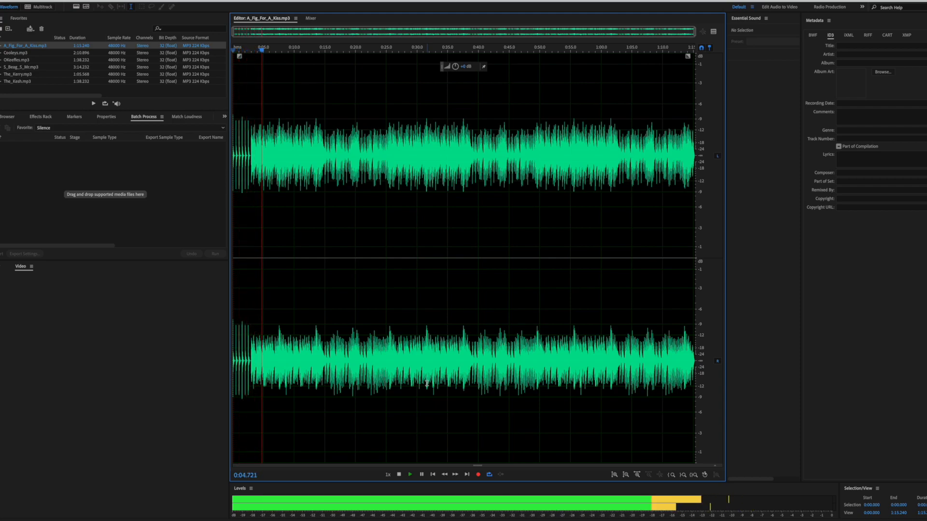
click(409, 474)
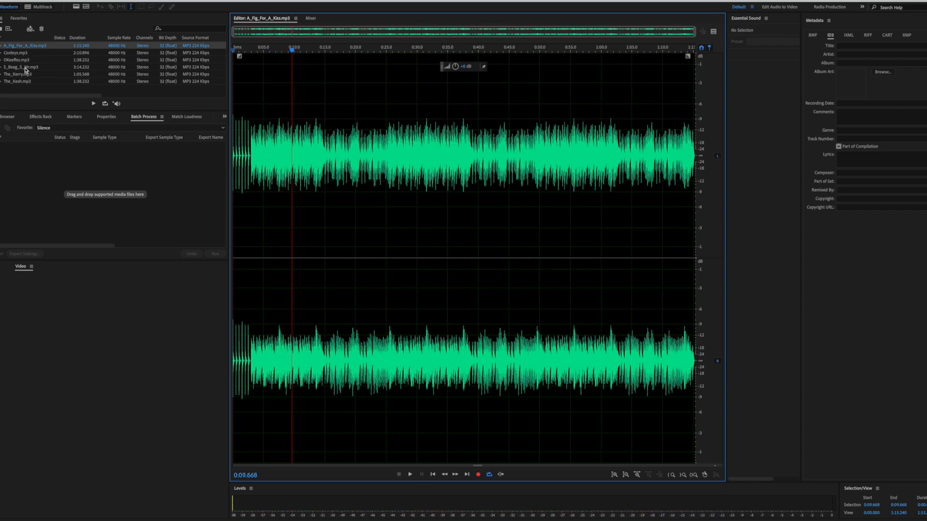
double_click(21, 66)
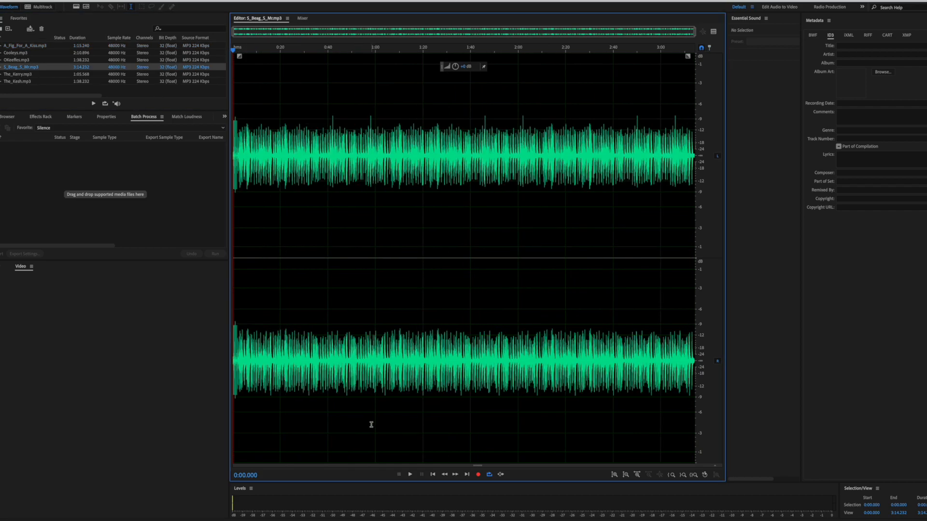
click(410, 474)
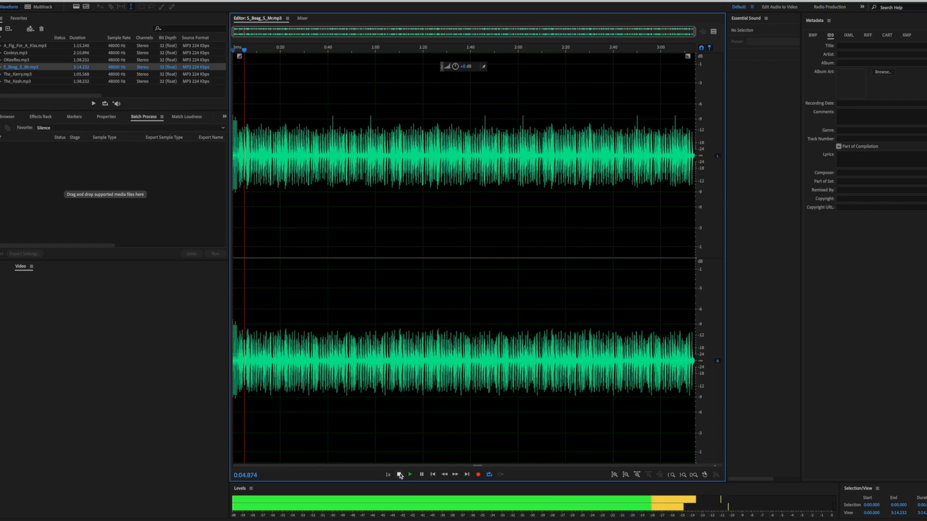
mouse_move(399, 476)
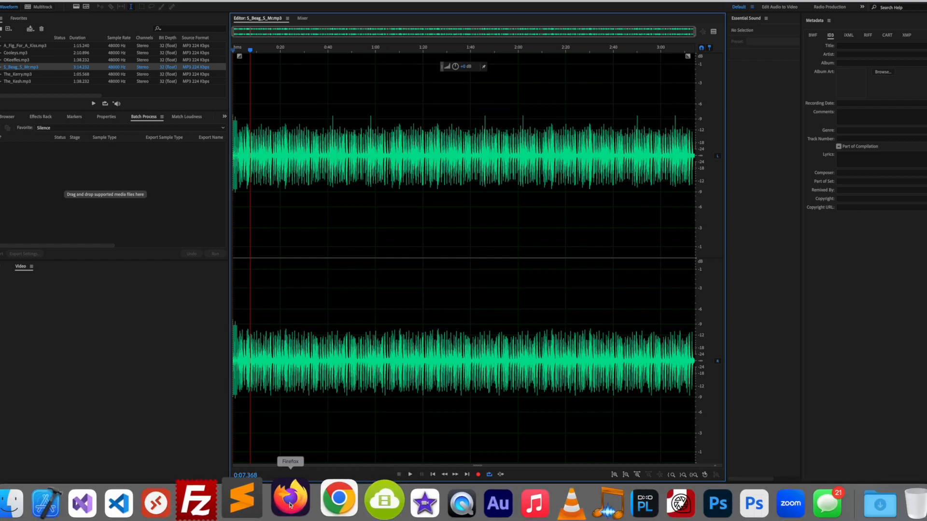
click(290, 500)
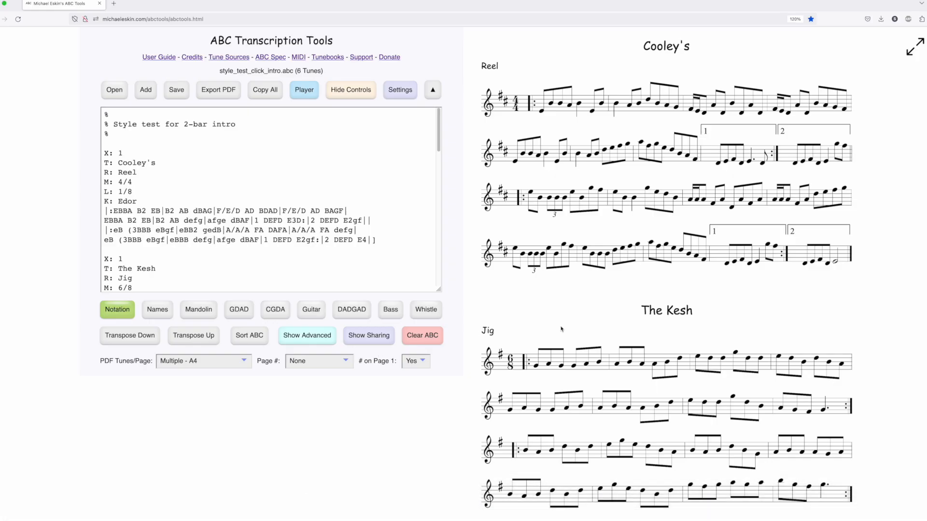